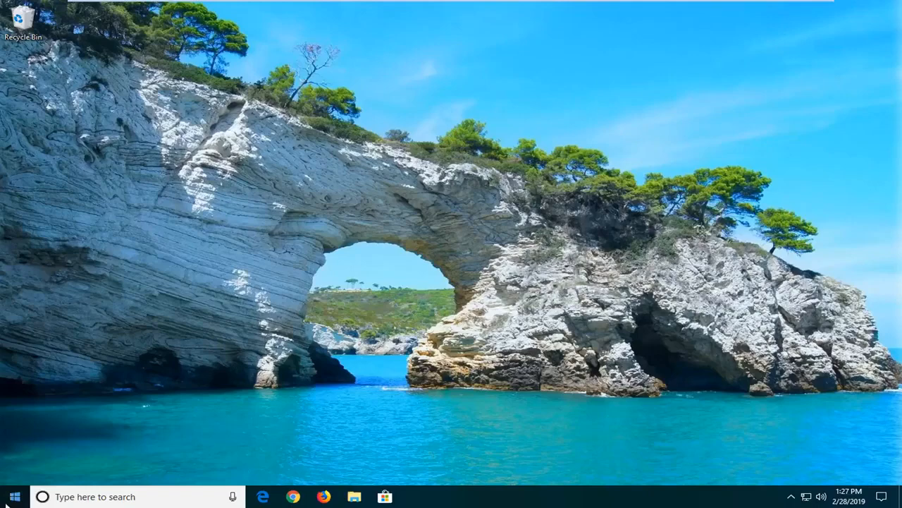
- Search 'power' from Start to reach the Power & sleep settings page
left_click(11, 496)
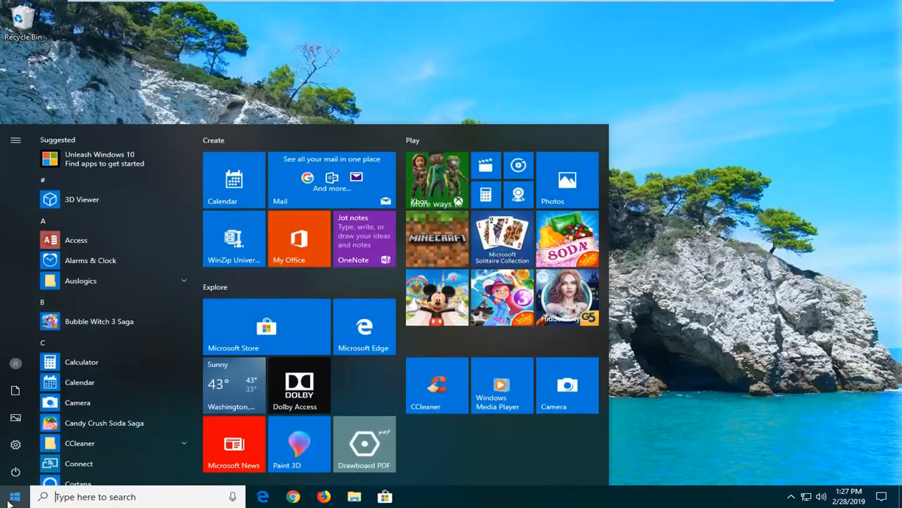
type("p")
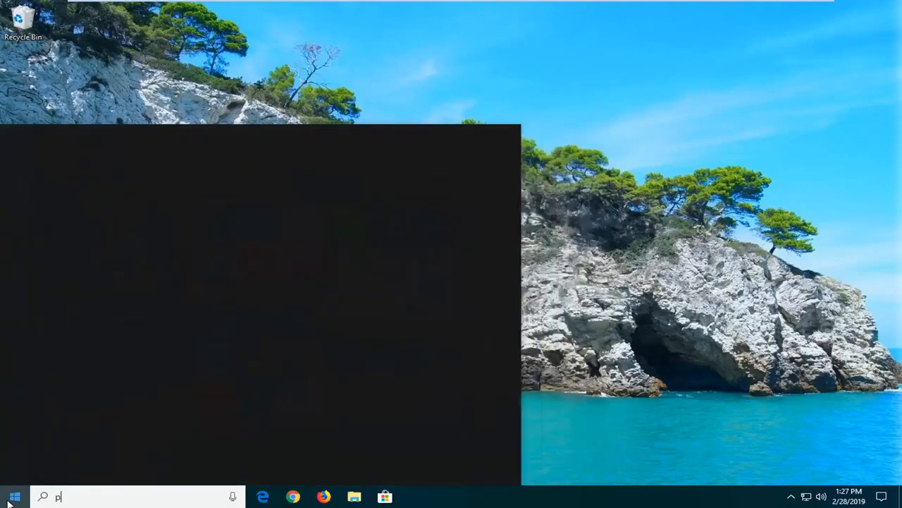
type("ower")
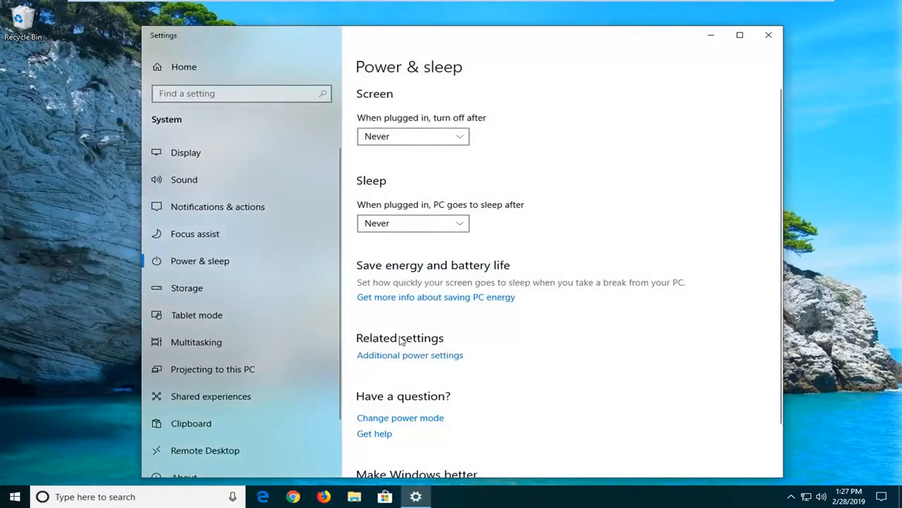
mouse_move(415, 359)
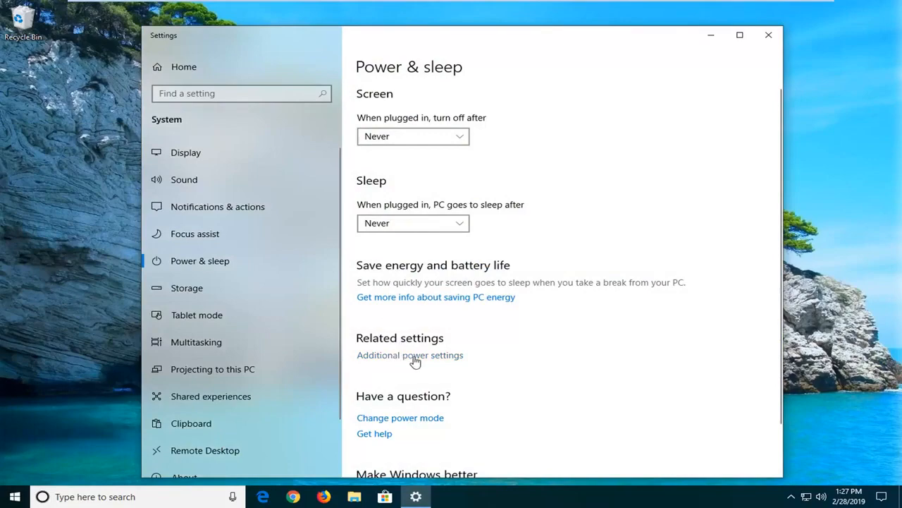
- Follow Additional power settings to the Control Panel Power Options page
left_click(409, 355)
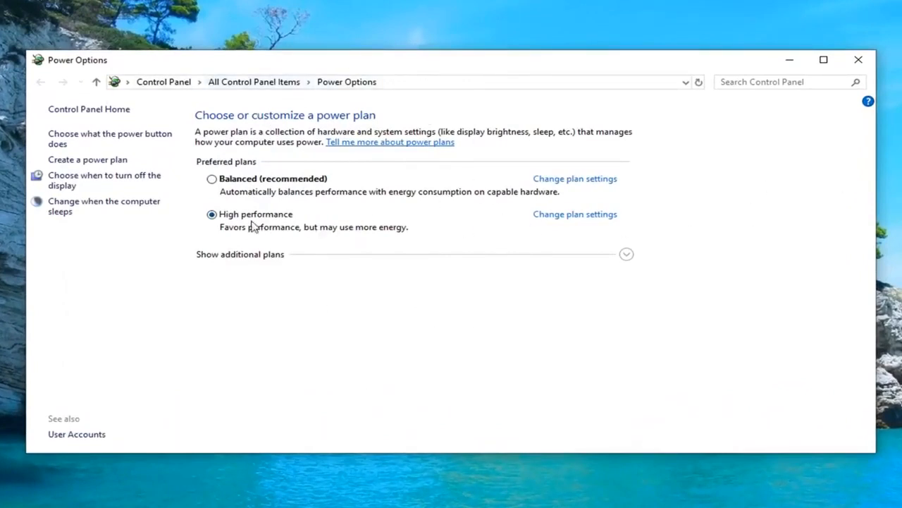
mouse_move(533, 217)
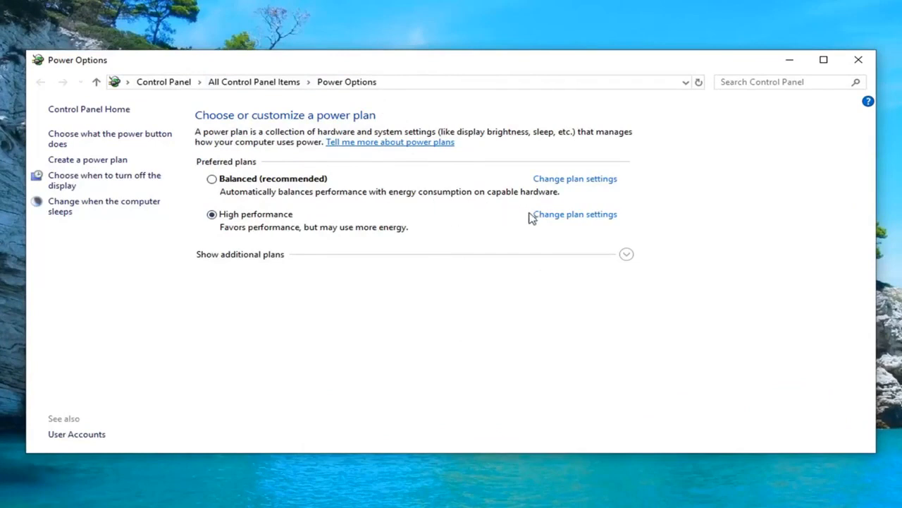
mouse_move(606, 225)
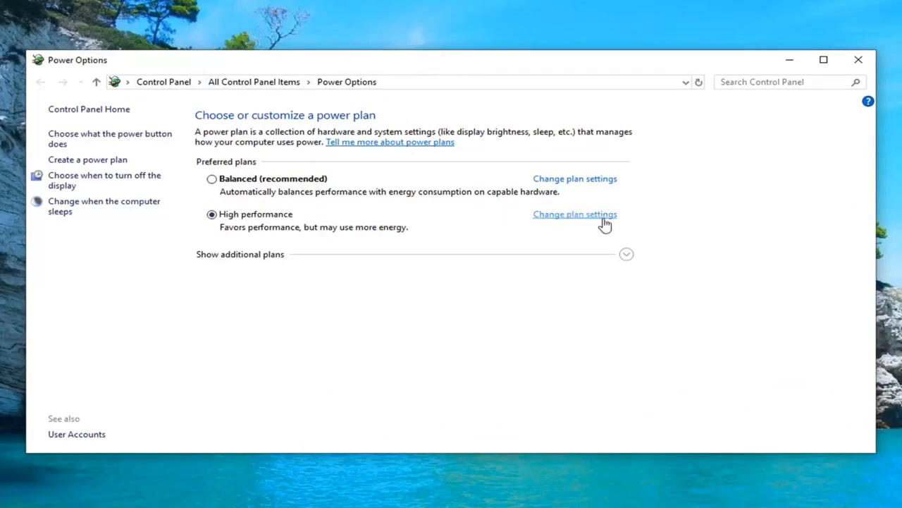
mouse_move(581, 220)
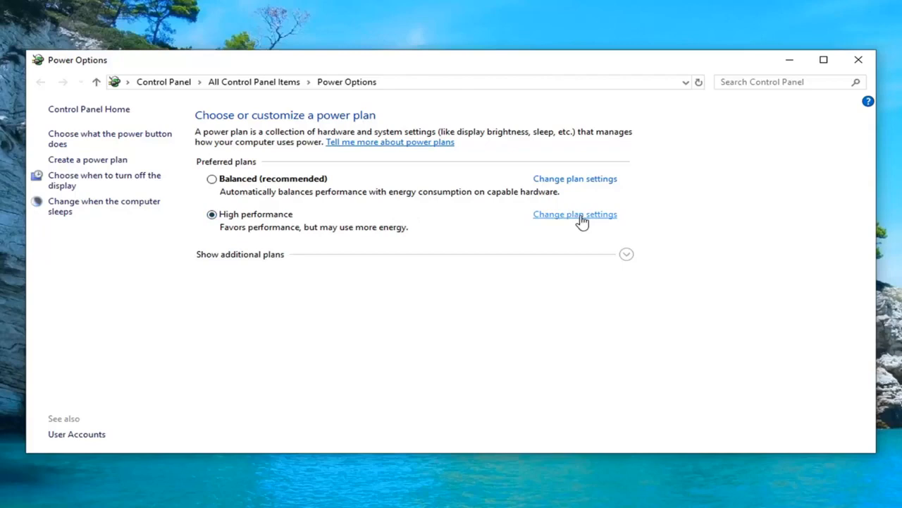
- Reach the advanced power settings of the High performance plan
left_click(575, 214)
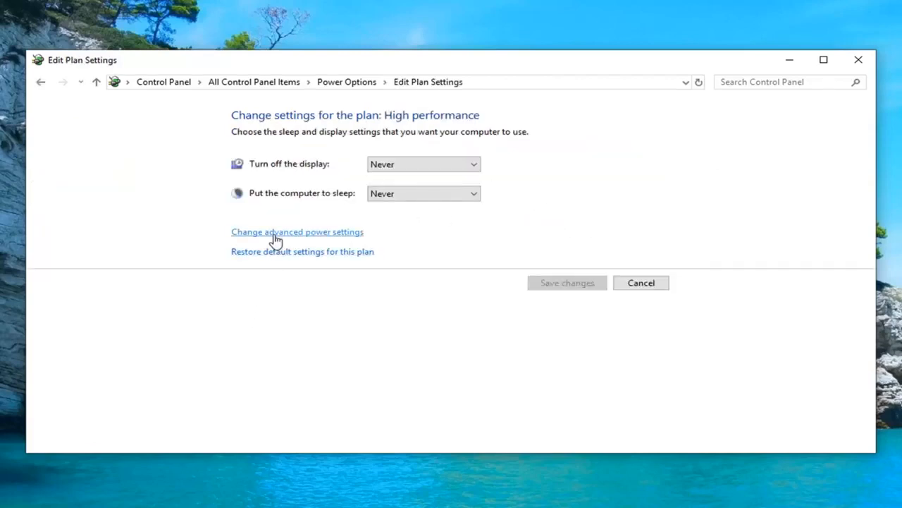
left_click(296, 232)
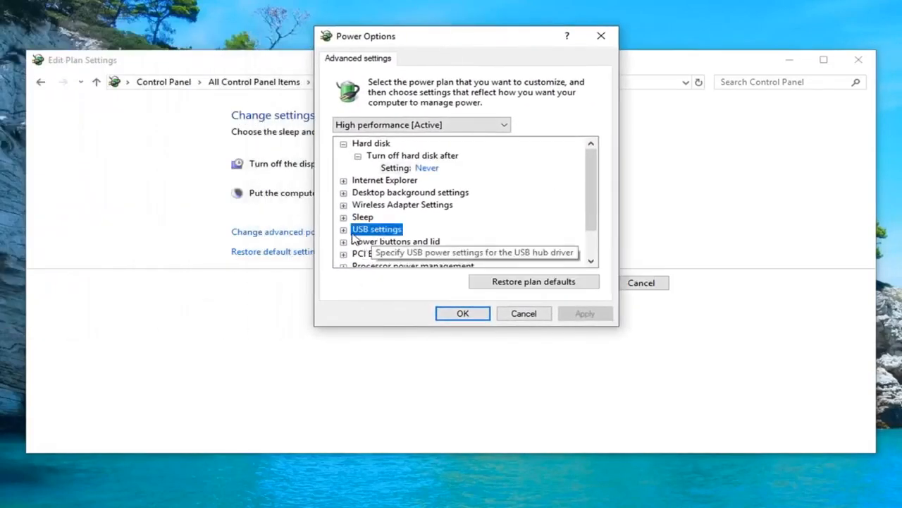
- Under USB settings, set USB selective suspend to Disabled for the High performance plan
left_click(344, 228)
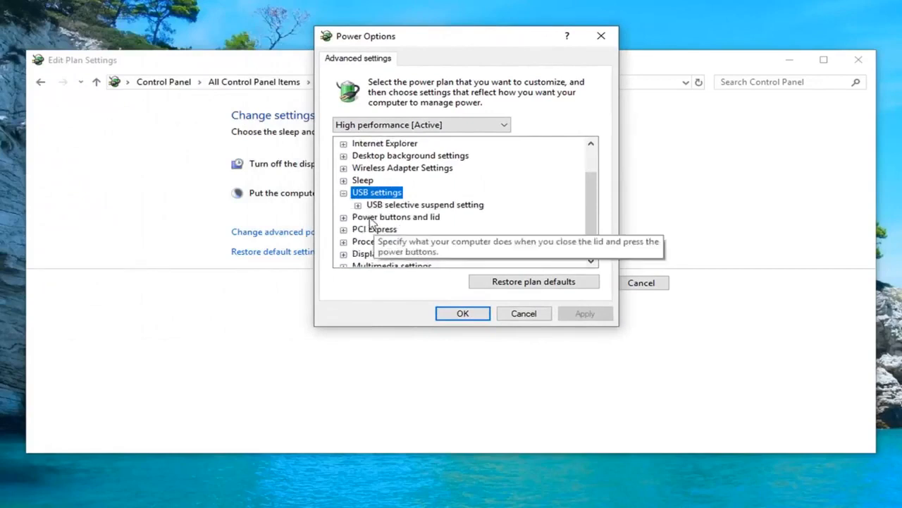
left_click(426, 203)
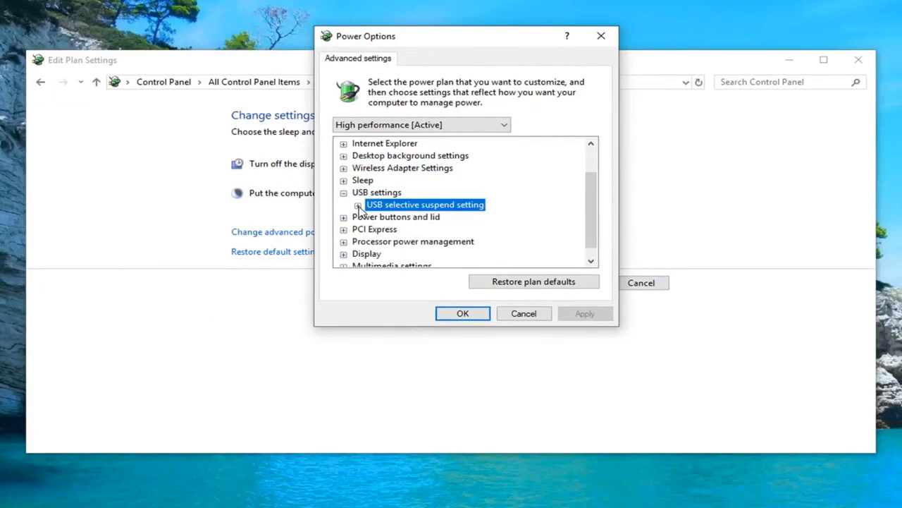
left_click(358, 204)
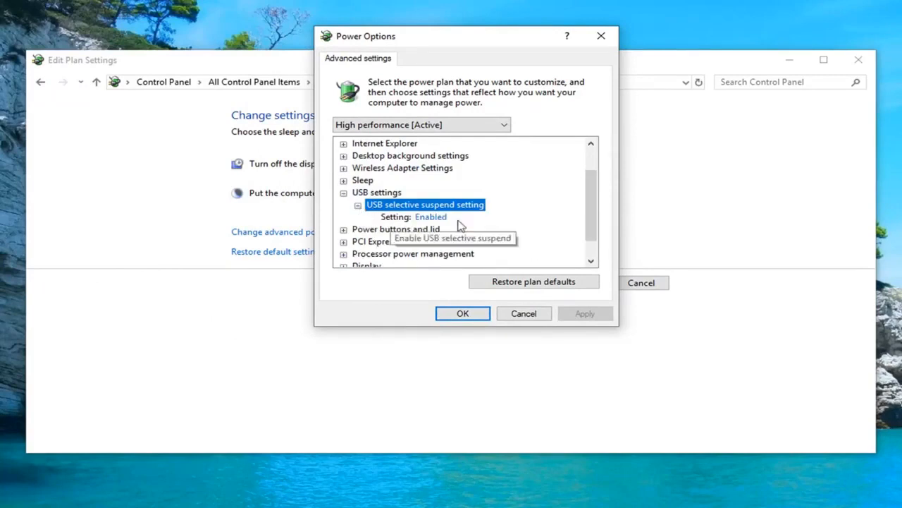
left_click(435, 217)
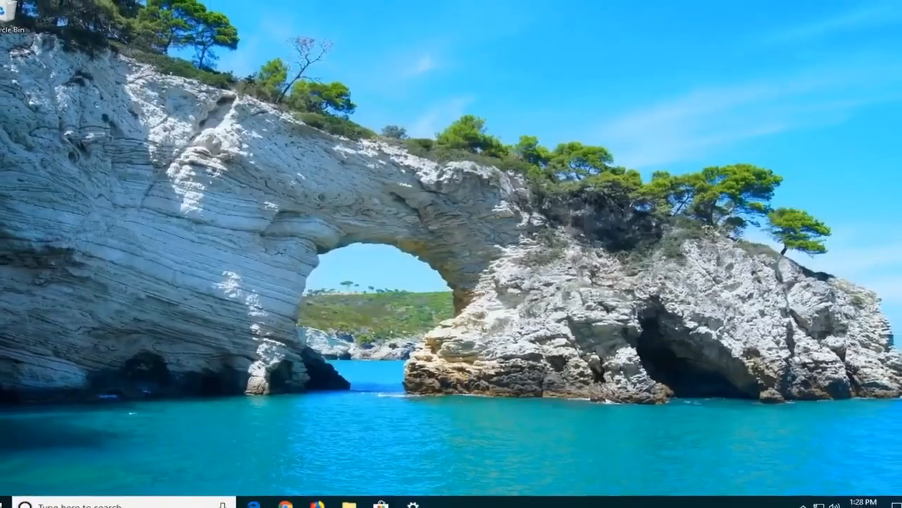
- Search 'device manager' from Start and launch Device Manager
left_click(12, 497)
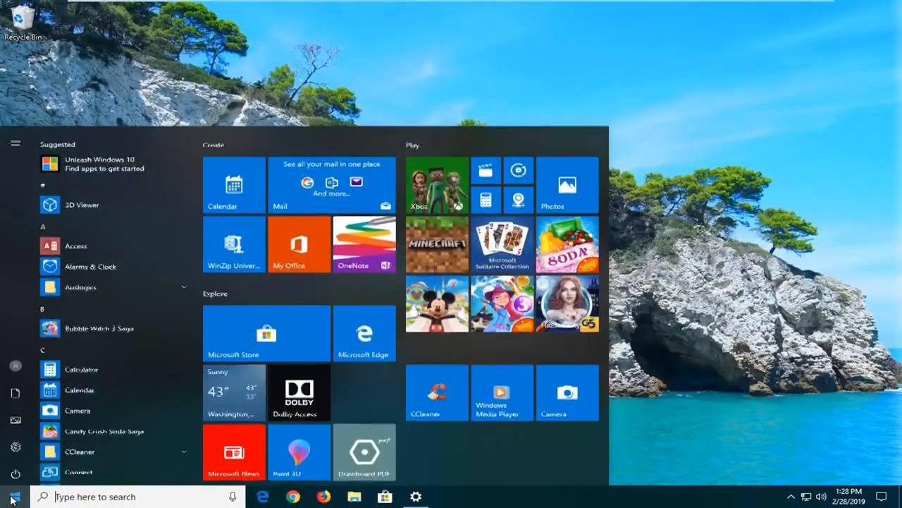
type("device manager")
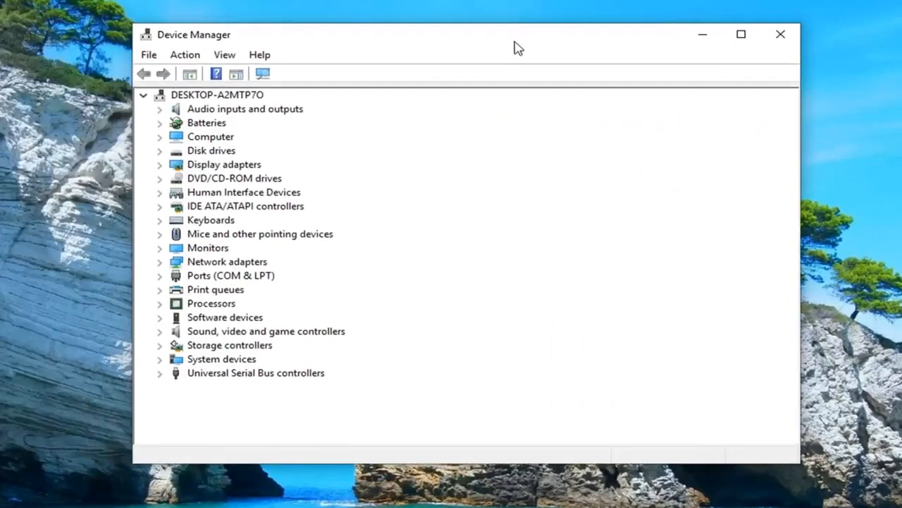
mouse_move(232, 379)
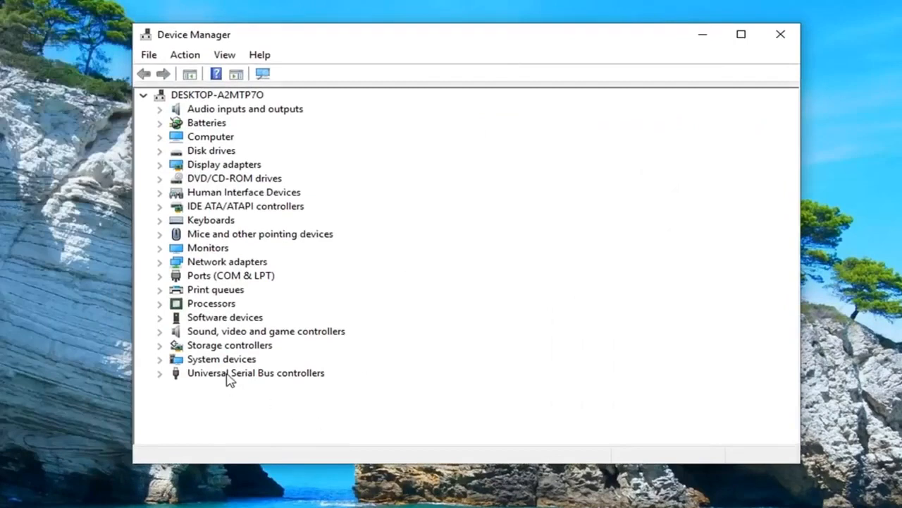
- Under Universal Serial Bus controllers, uninstall the first Generic USB Hub
left_click(256, 372)
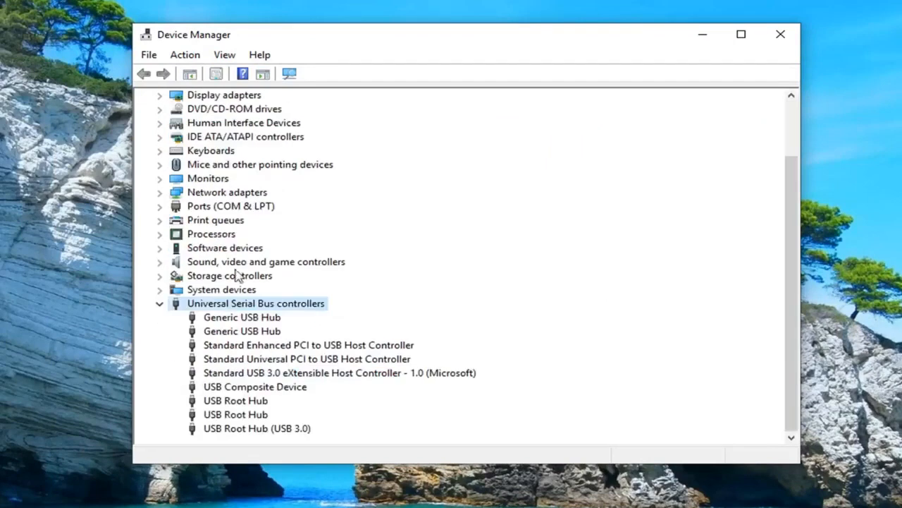
left_click(243, 316)
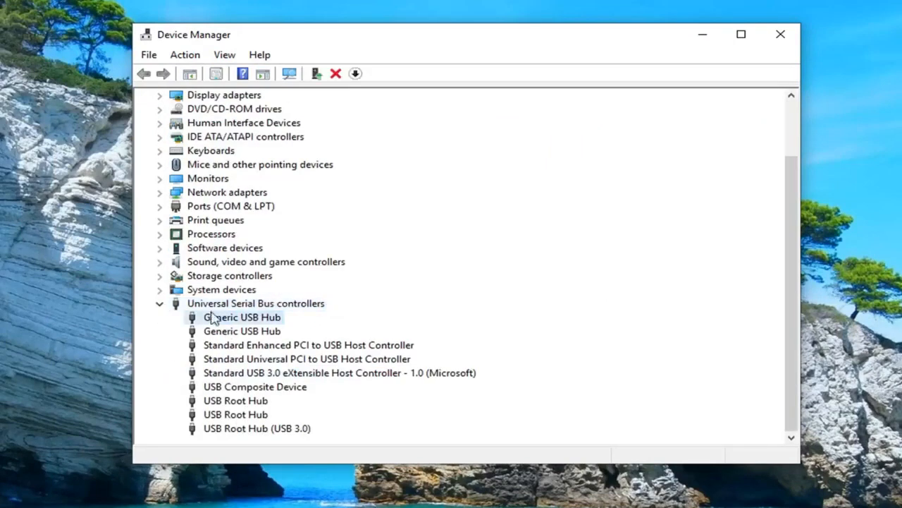
mouse_move(222, 323)
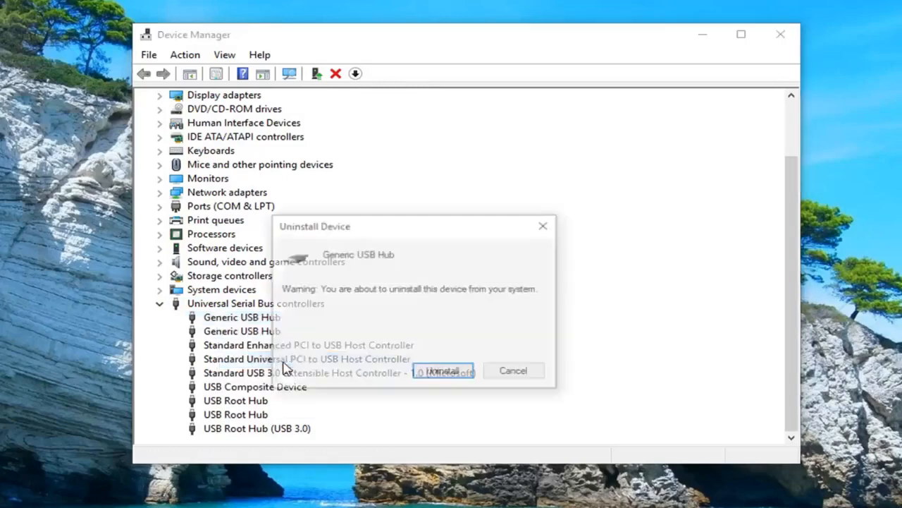
left_click(443, 371)
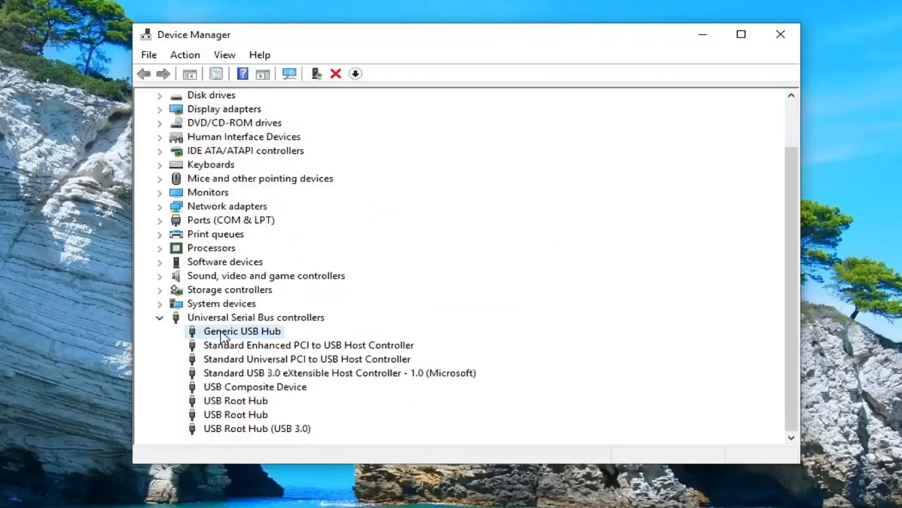
- Uninstall the remaining Generic USB Hub and close Device Manager
right_click(242, 330)
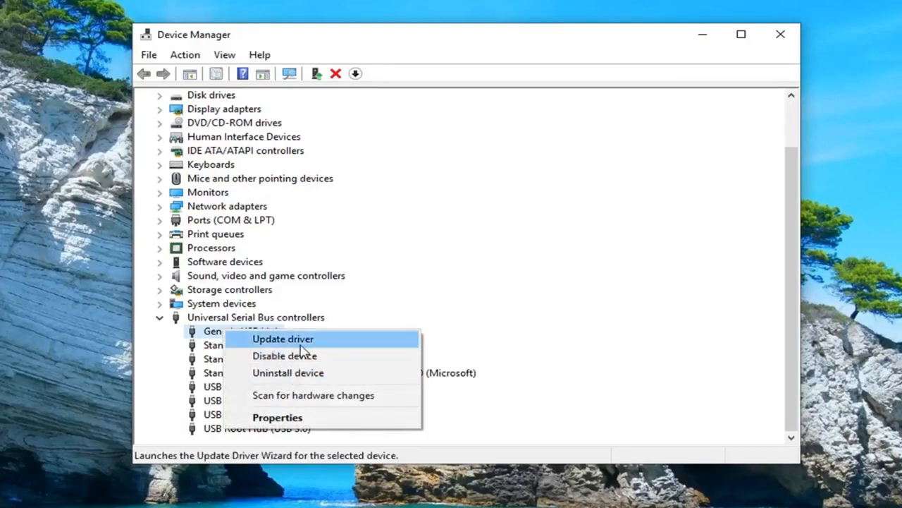
left_click(288, 373)
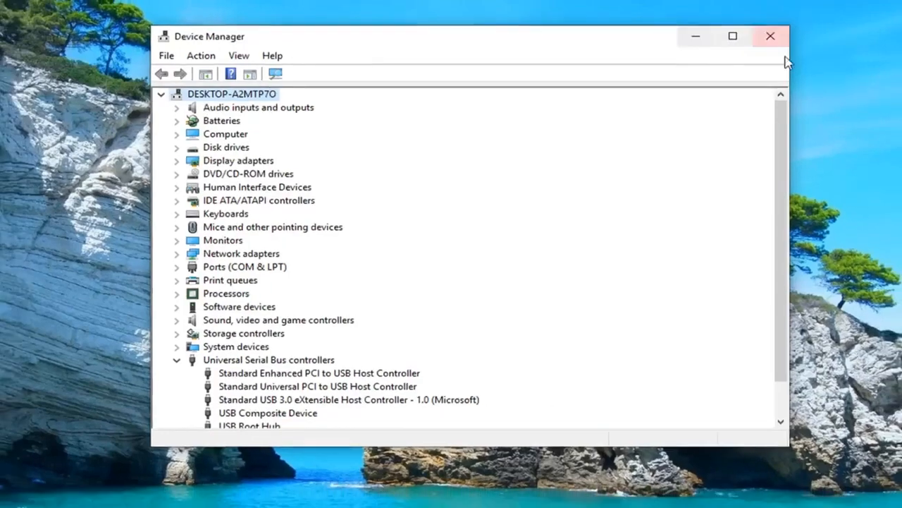
left_click(770, 37)
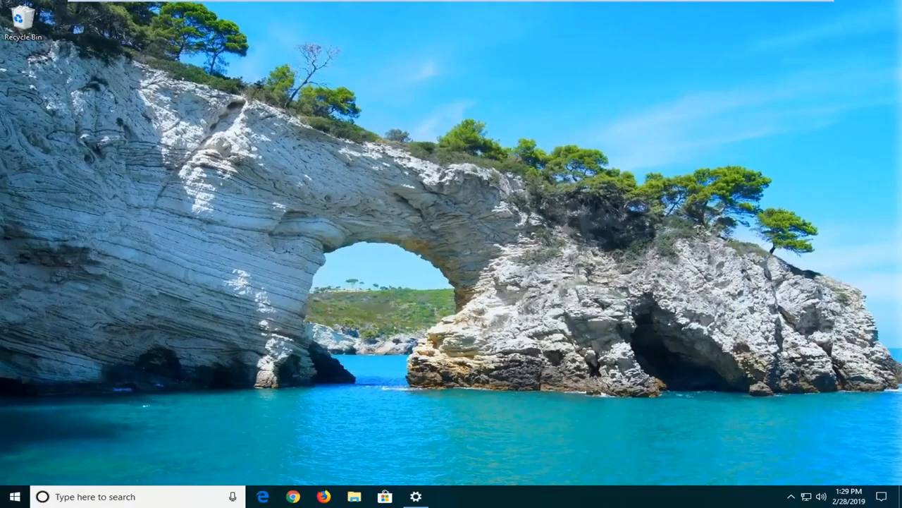